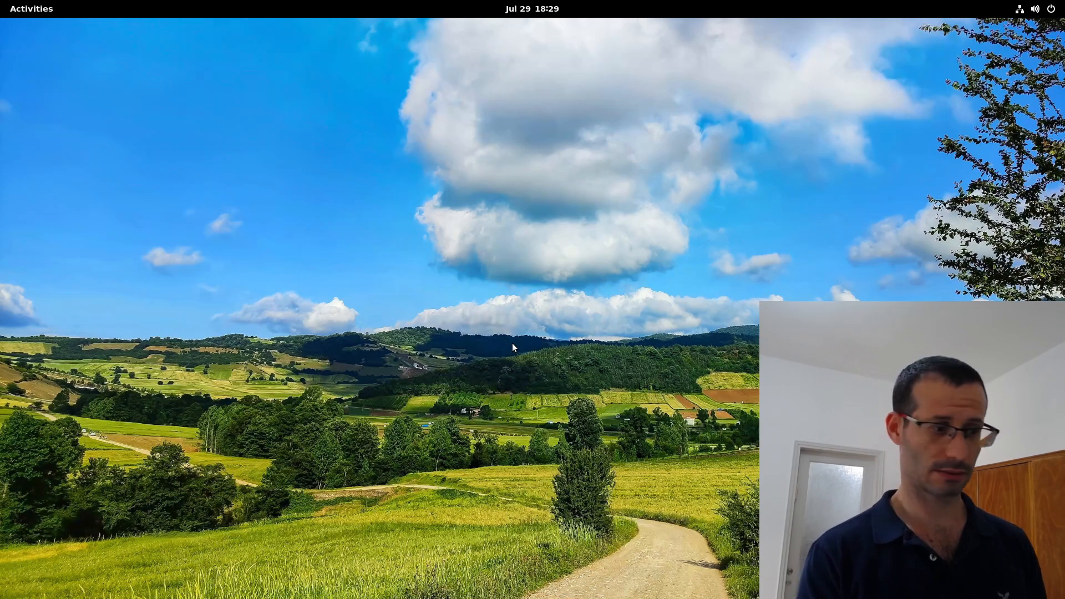
Bring the Files window showing the Home folder onto the desktop.
click(31, 8)
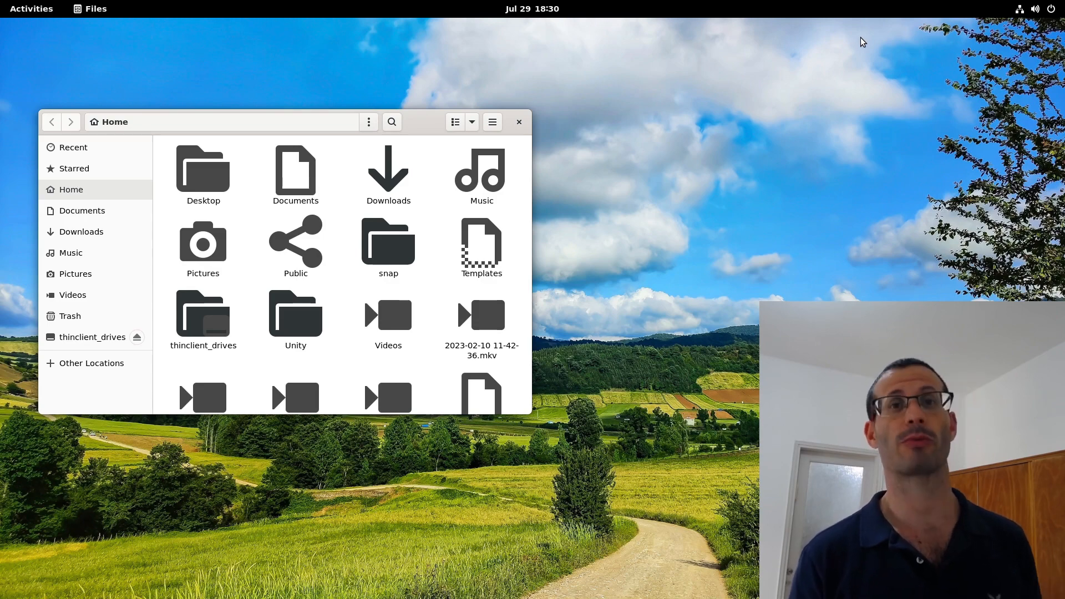
Bring up Firefox showing the Google home page.
click(31, 8)
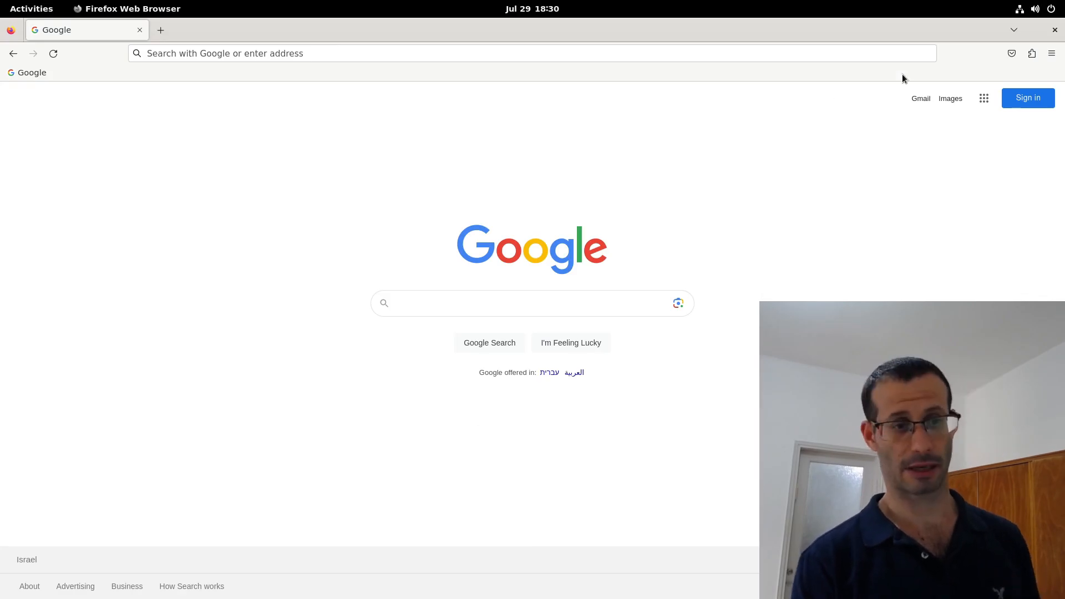
mouse_move(891, 36)
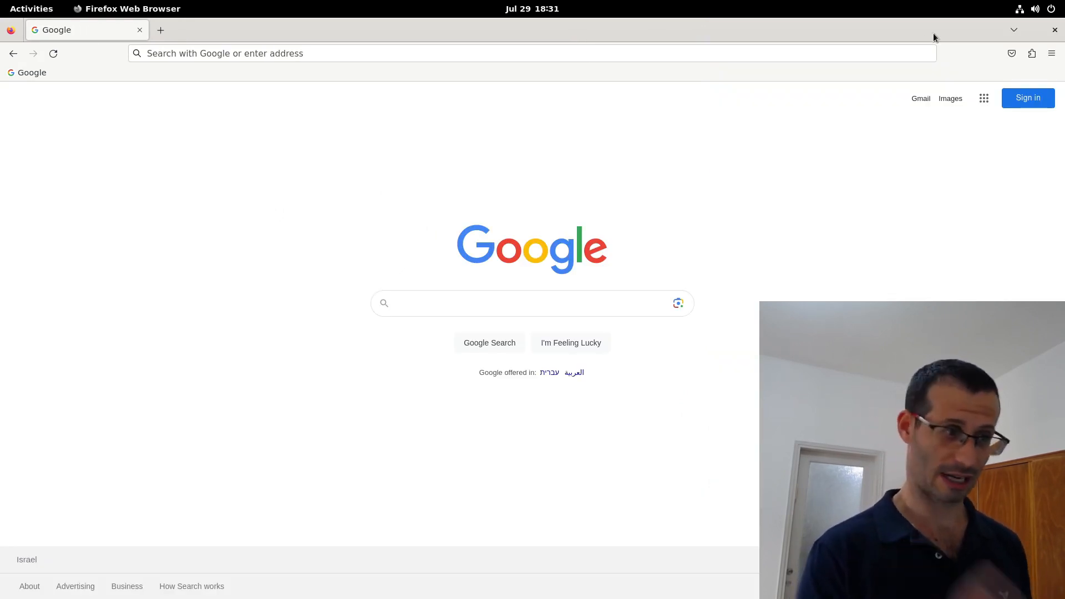
mouse_move(714, 5)
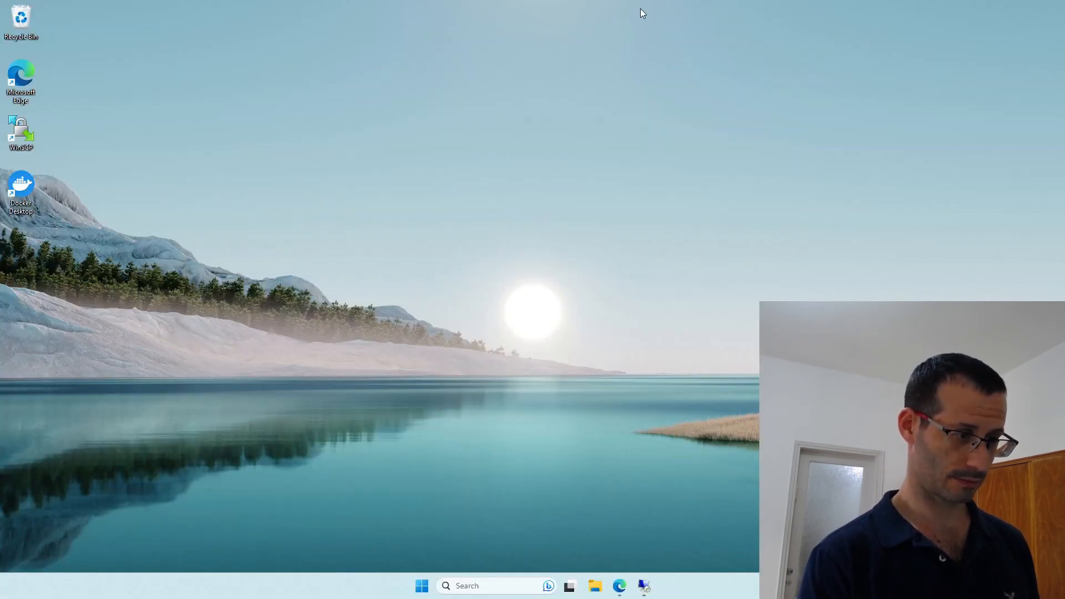
View the Ask Ubuntu 'command line way' answer with the gsettings button-layout commands, then return to the Ubuntu session.
click(619, 586)
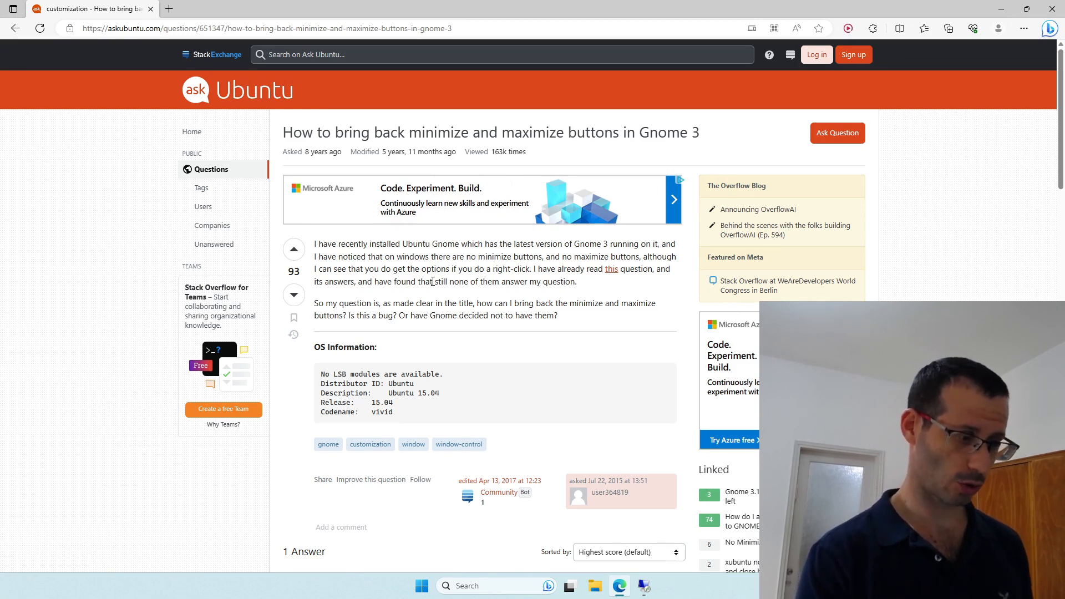
scroll(down, 3)
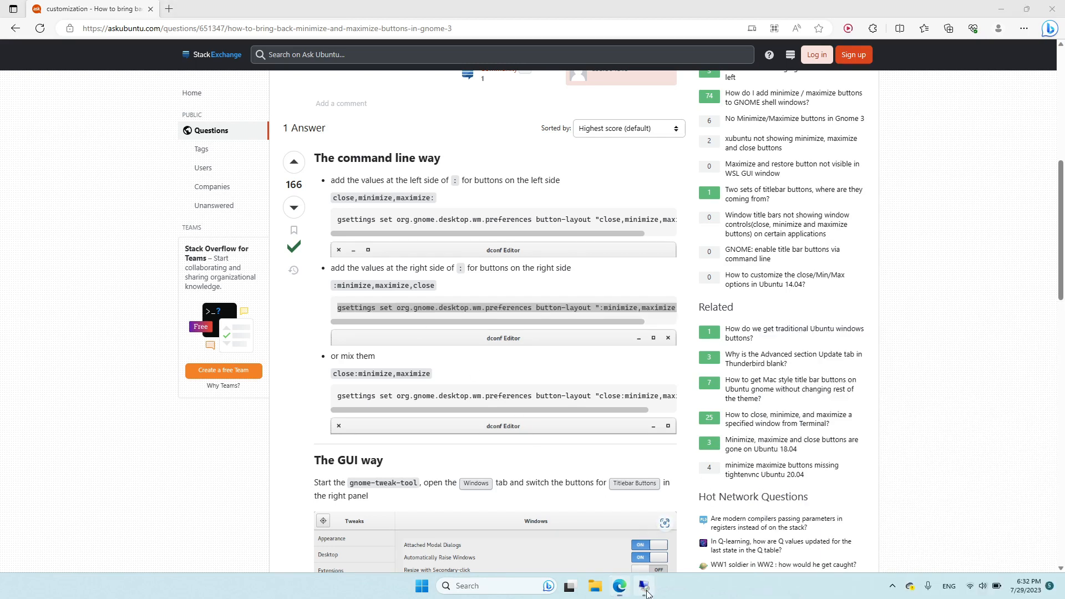
click(643, 585)
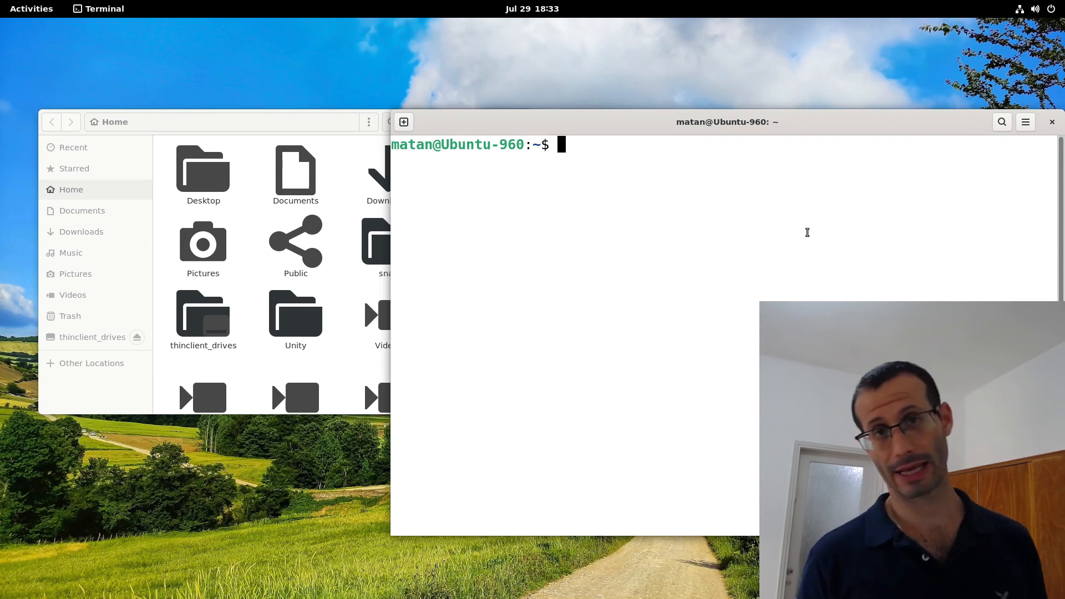
Run the pasted gsettings button-layout command for minimize, maximize and close, then minimize Files to test it.
right_click(807, 232)
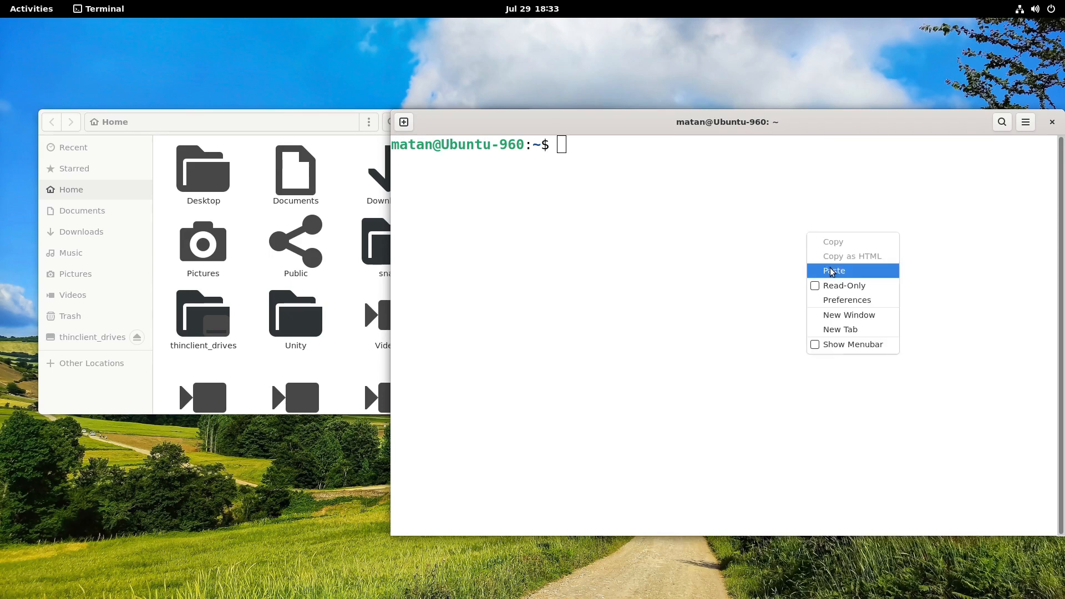
click(835, 271)
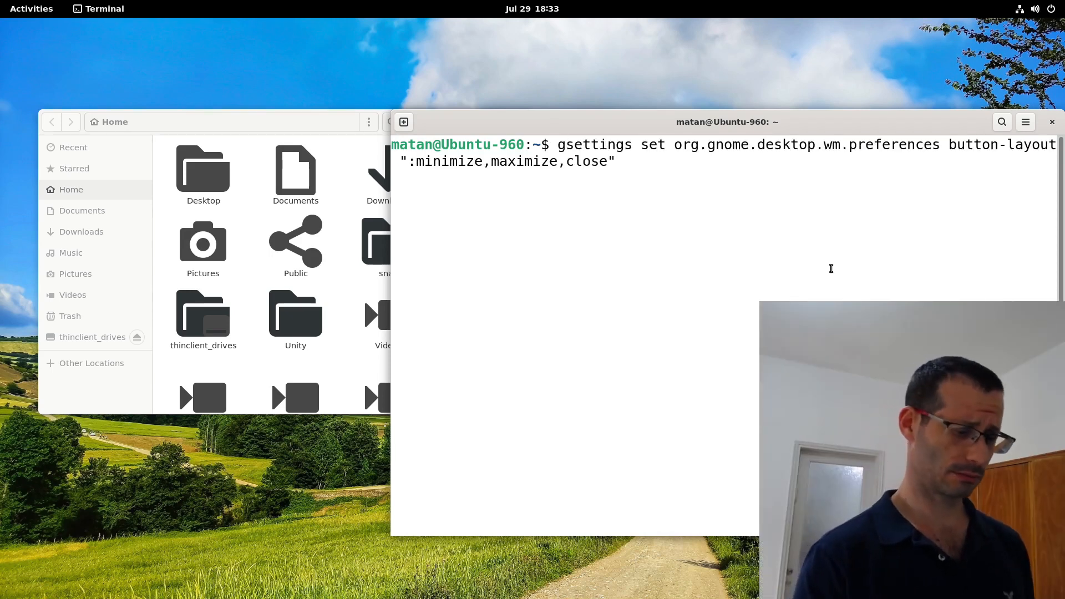
key(Return)
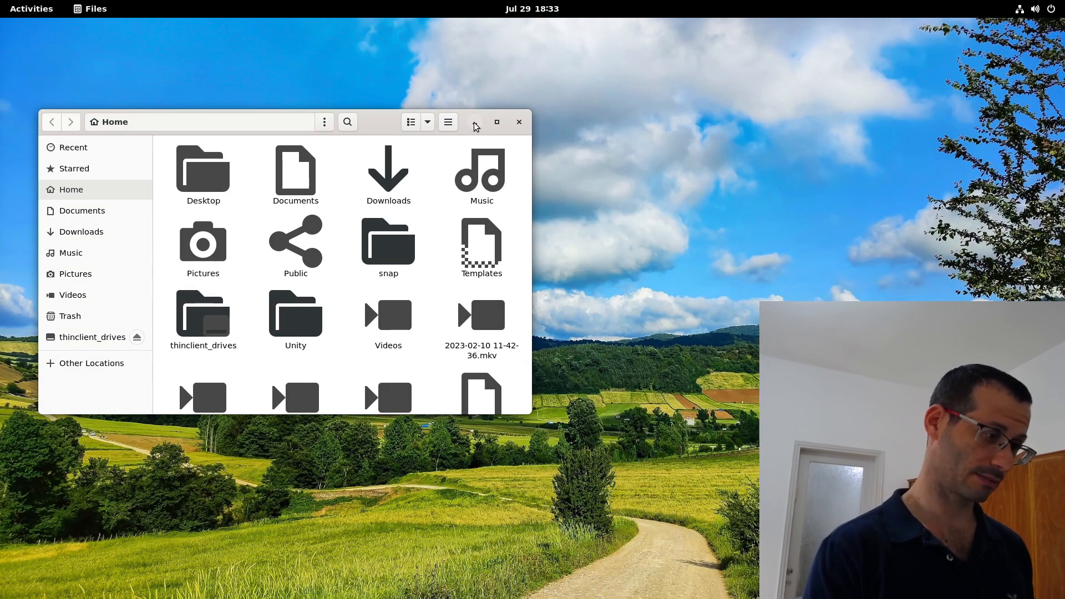
click(519, 122)
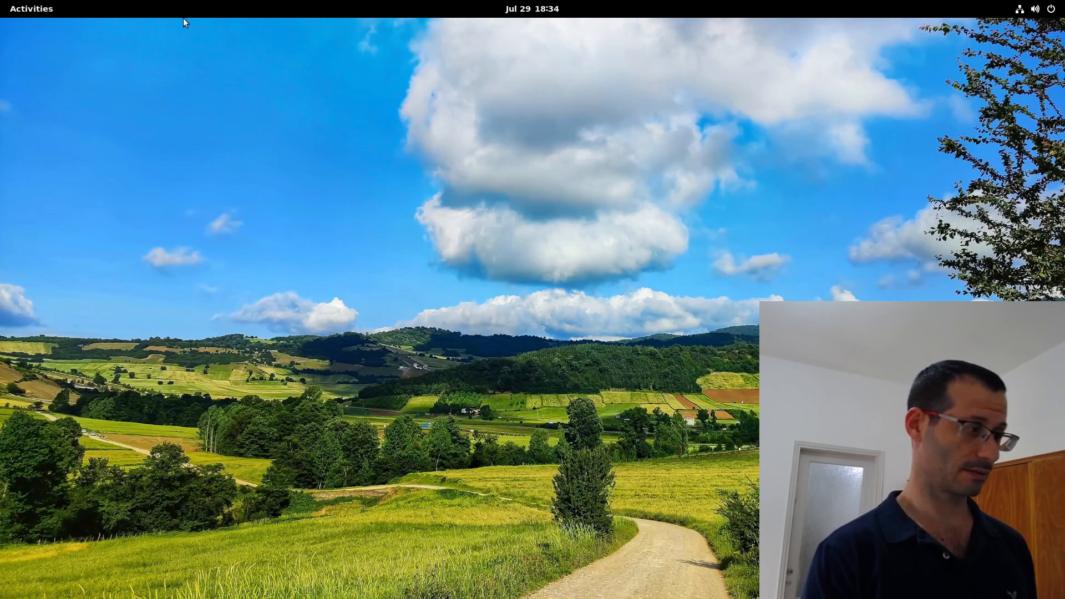